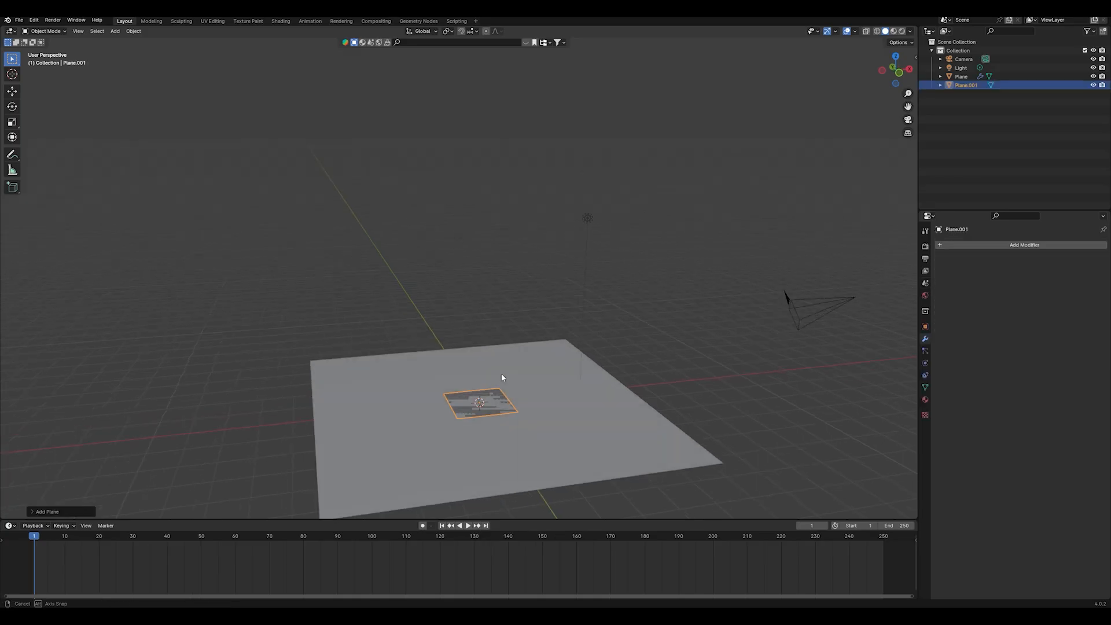
Stretch the new plane into a long thin strip and add loop cuts across it.
drag(482, 400, 613, 377)
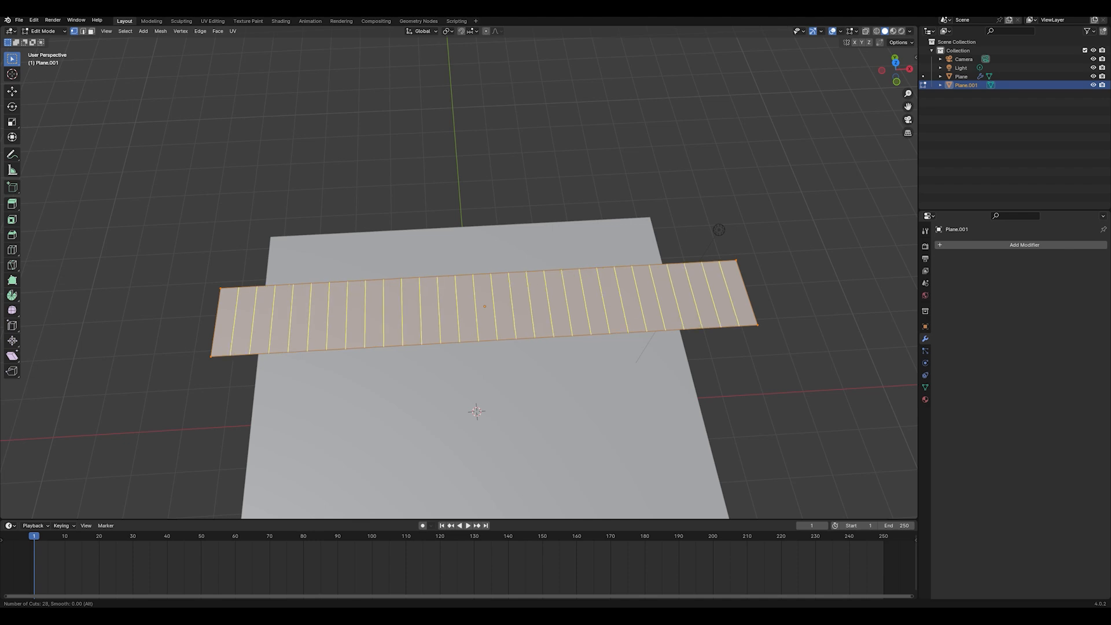
click(435, 317)
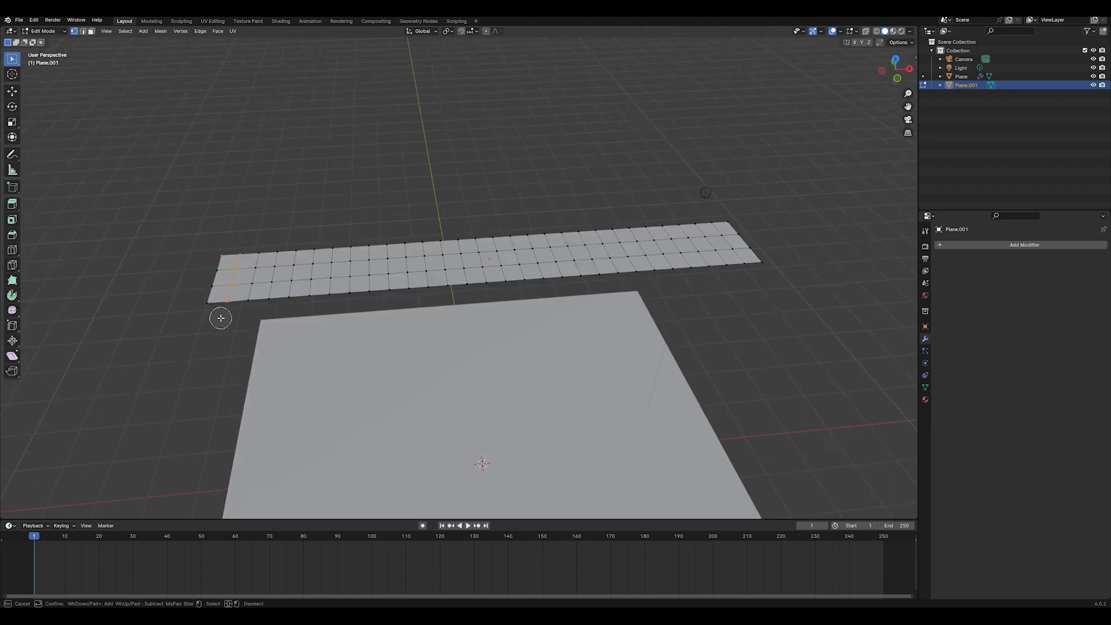
Create a vertex group for the selected end vertices in the mesh data properties.
click(925, 387)
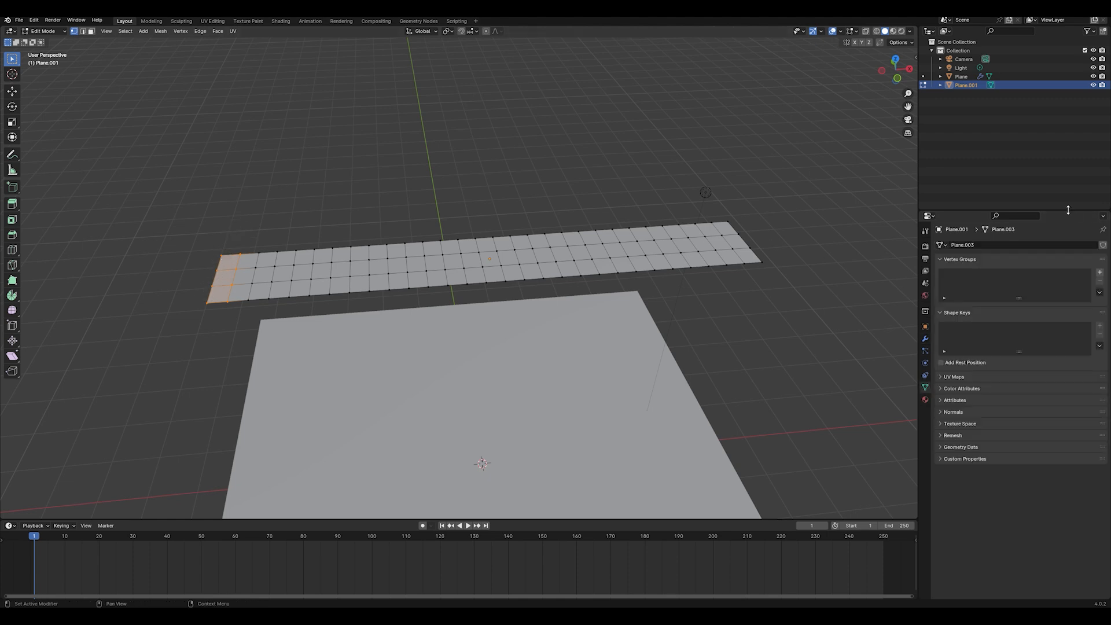
click(1099, 271)
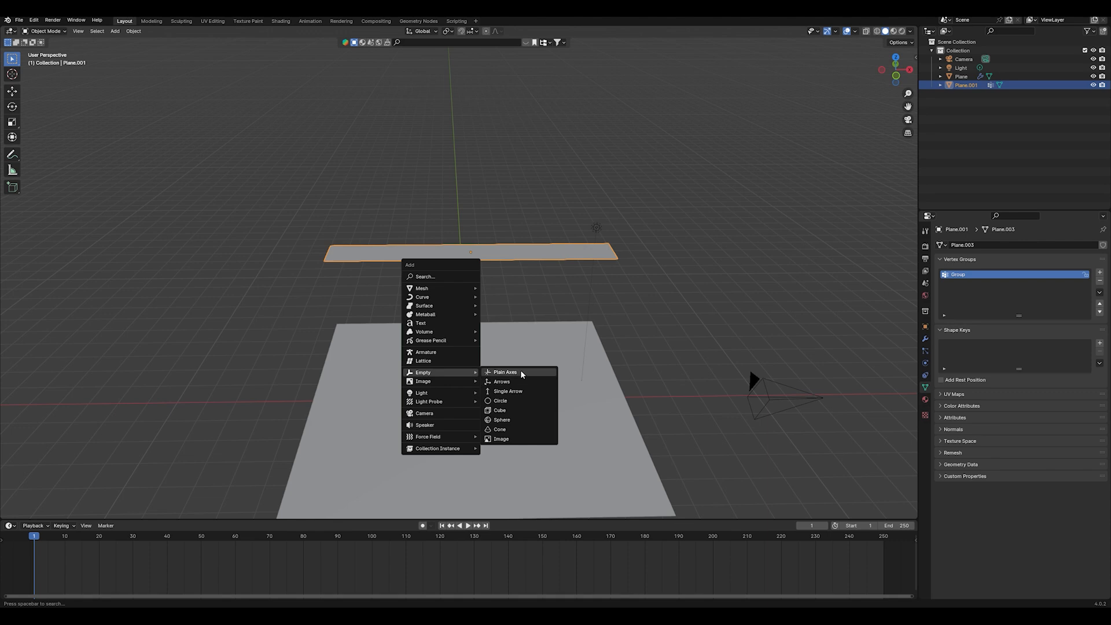
Add a plain-axes empty near the strip's end and enable cloth physics on Plane.001.
click(505, 373)
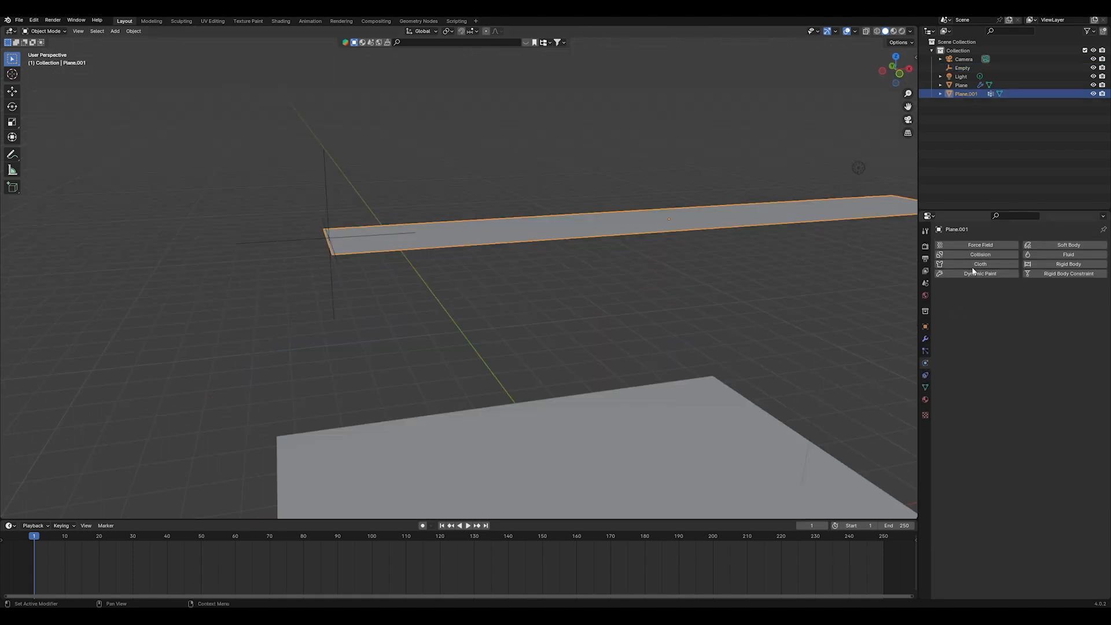
click(979, 263)
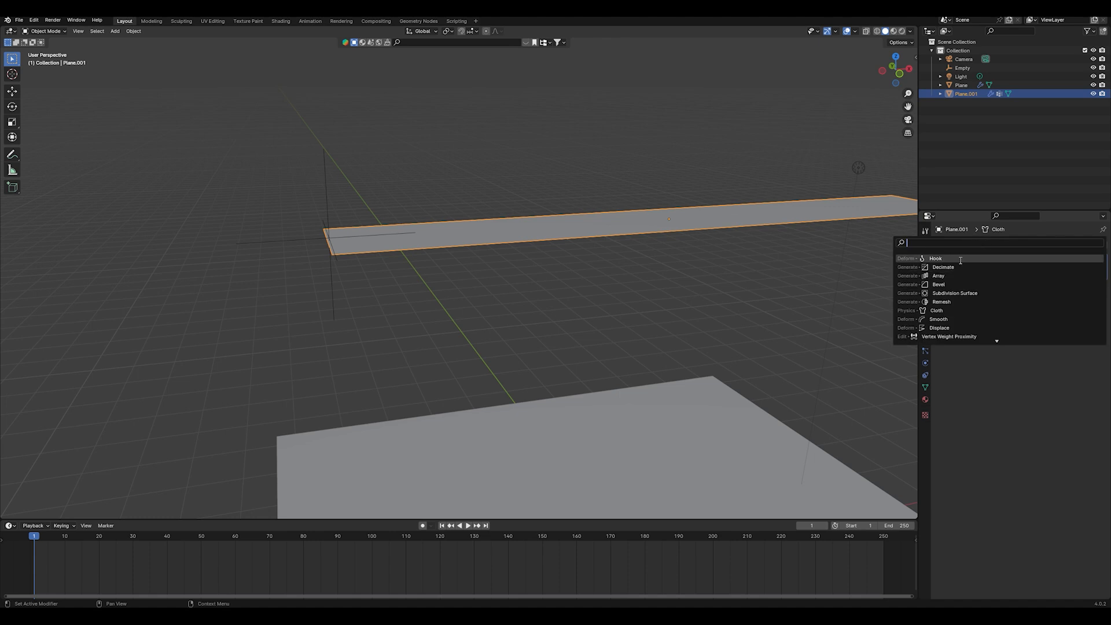
Add a Hook modifier targeting the Empty and limited to the Group vertices.
click(935, 258)
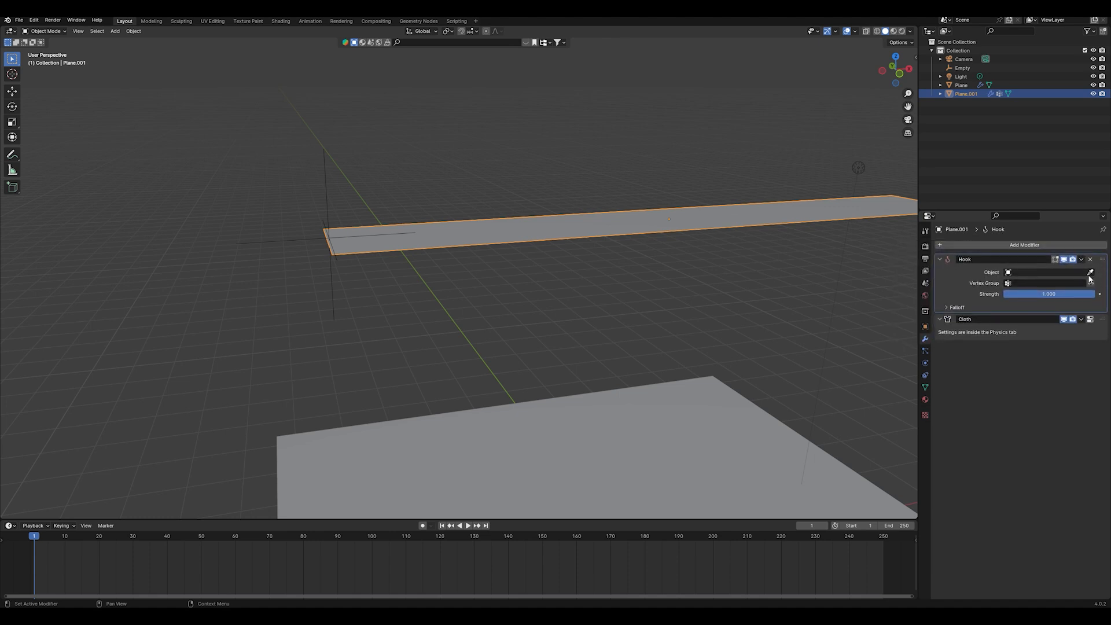
click(1090, 272)
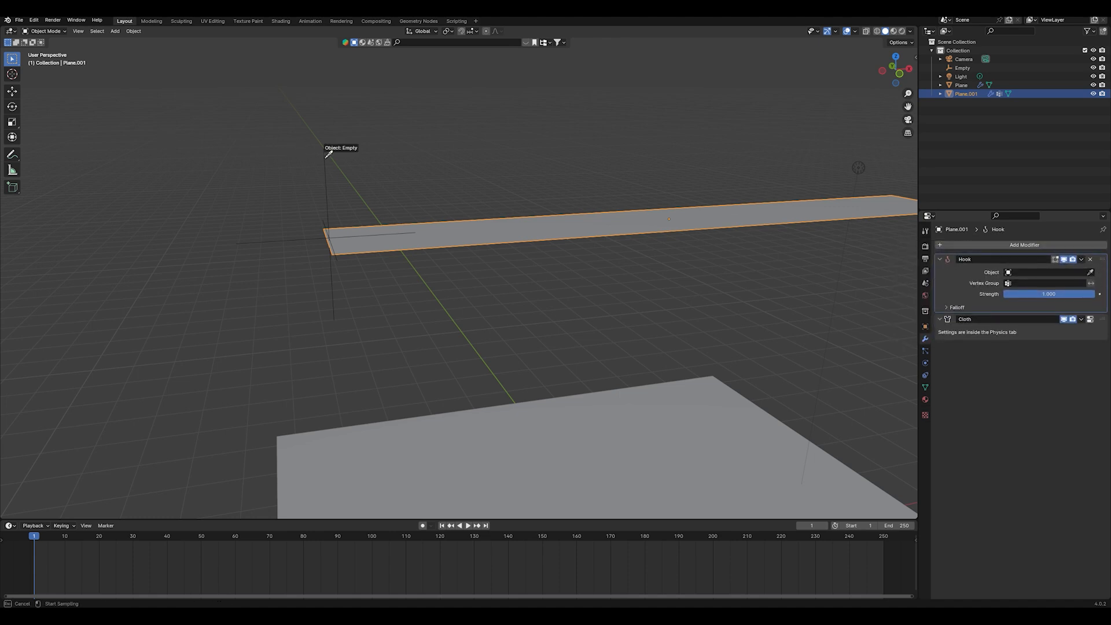
click(1046, 283)
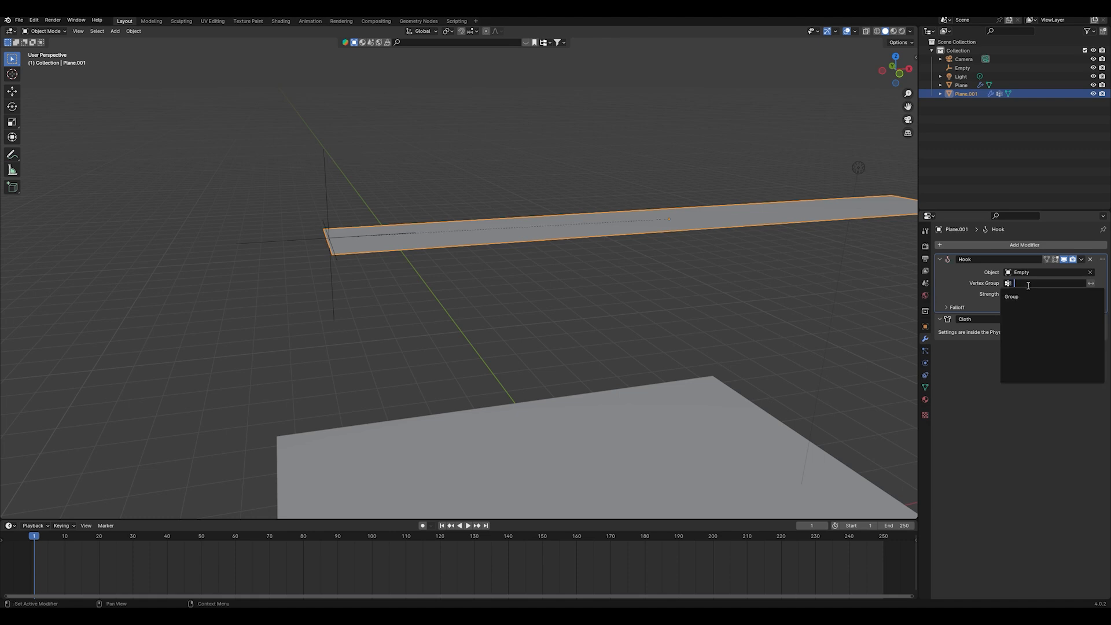
click(1012, 296)
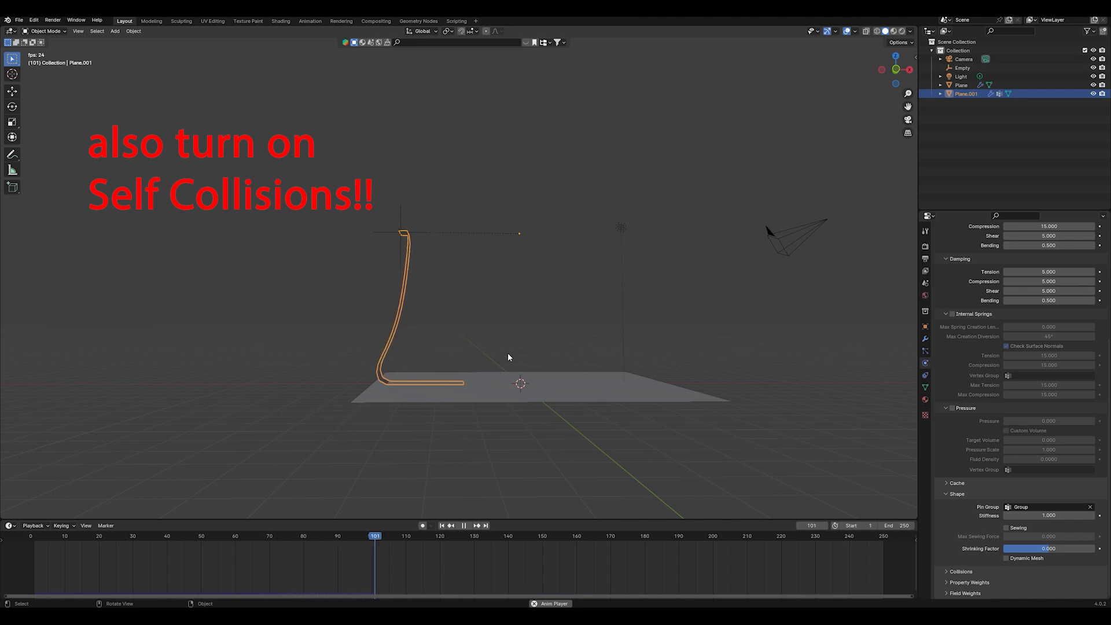
Select the empty, tilt the tape upright above the ground and start rotating it.
click(443, 525)
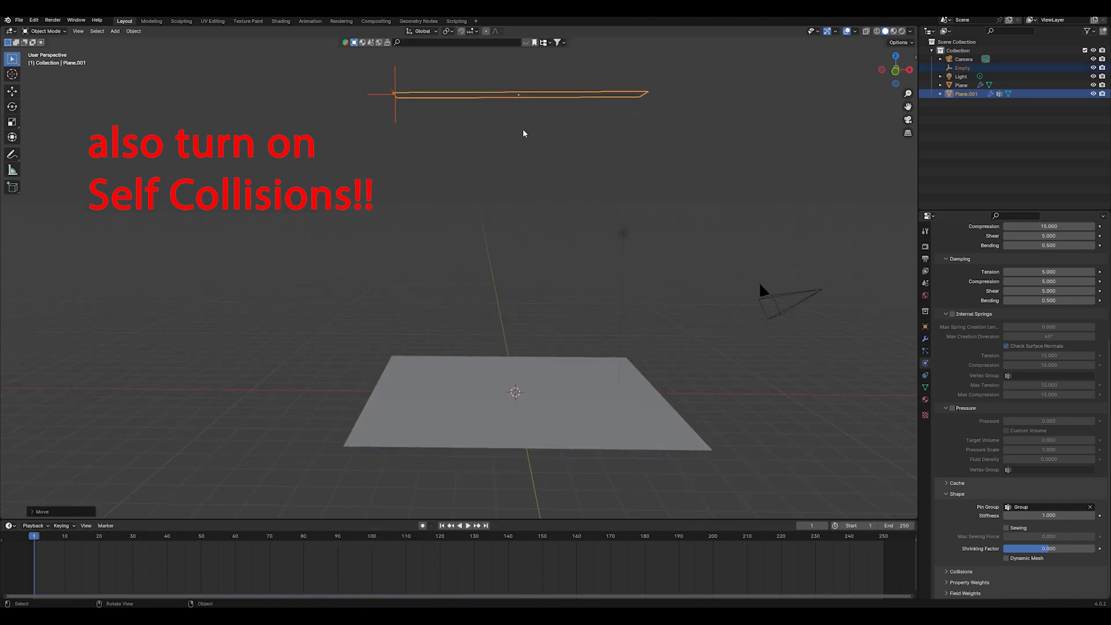
drag(524, 134, 535, 248)
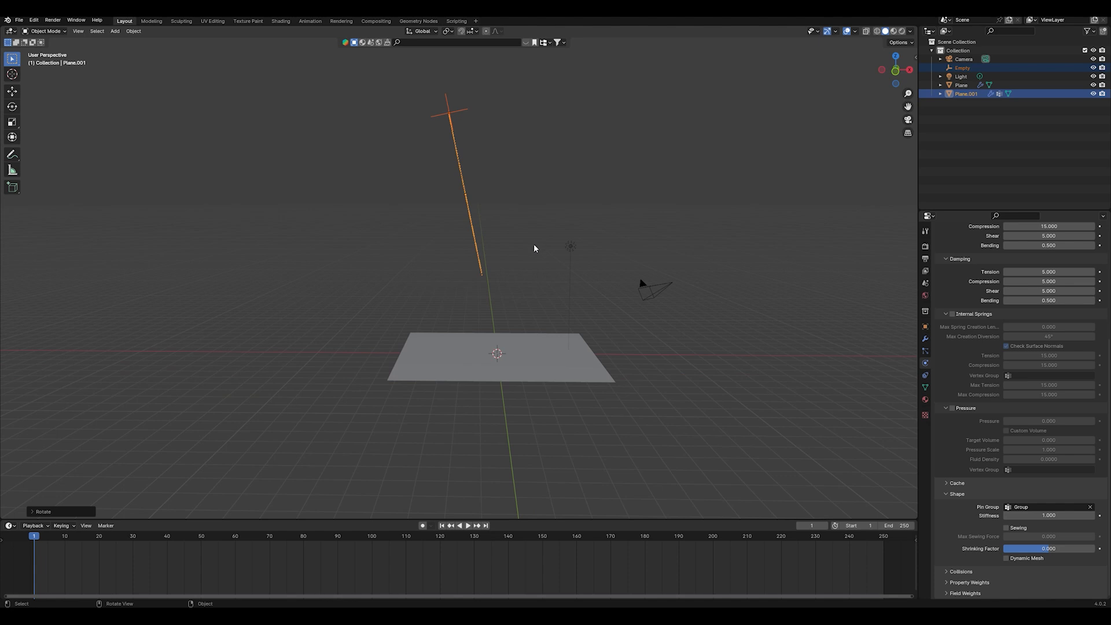
key(r)
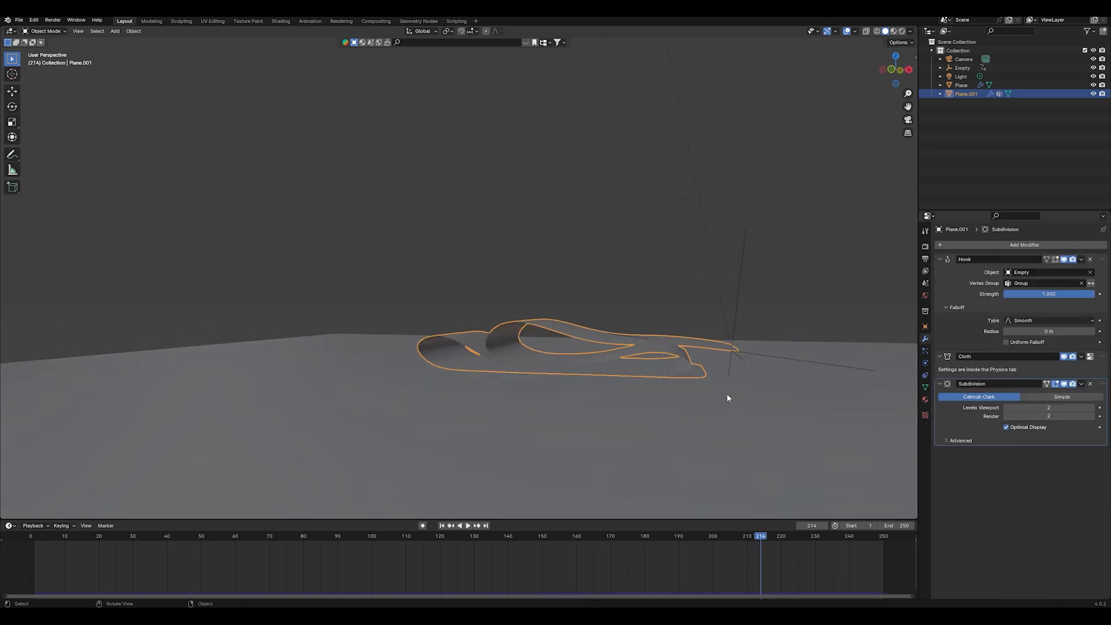
Add a Solidify modifier with 0.004 m thickness and review the folded tape in playback.
click(1024, 245)
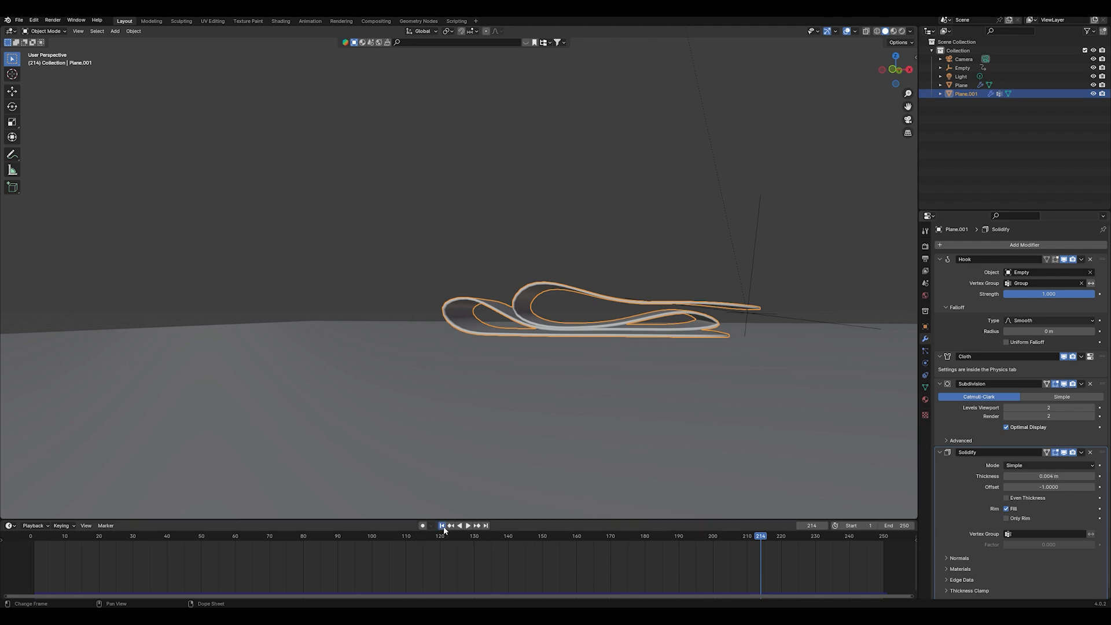
click(464, 526)
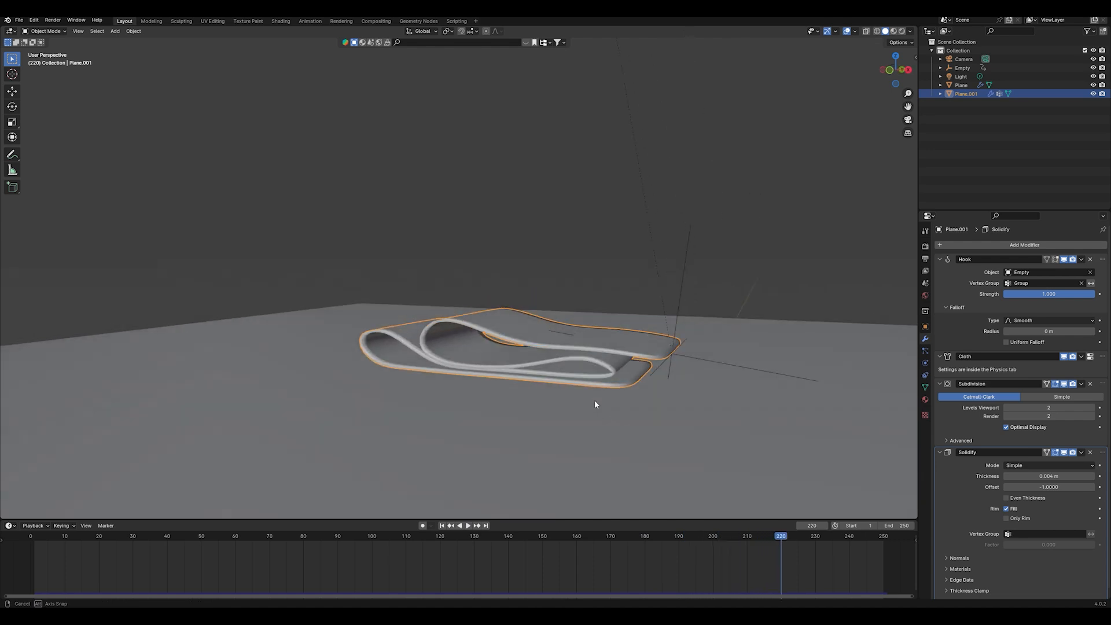
drag(595, 405, 802, 410)
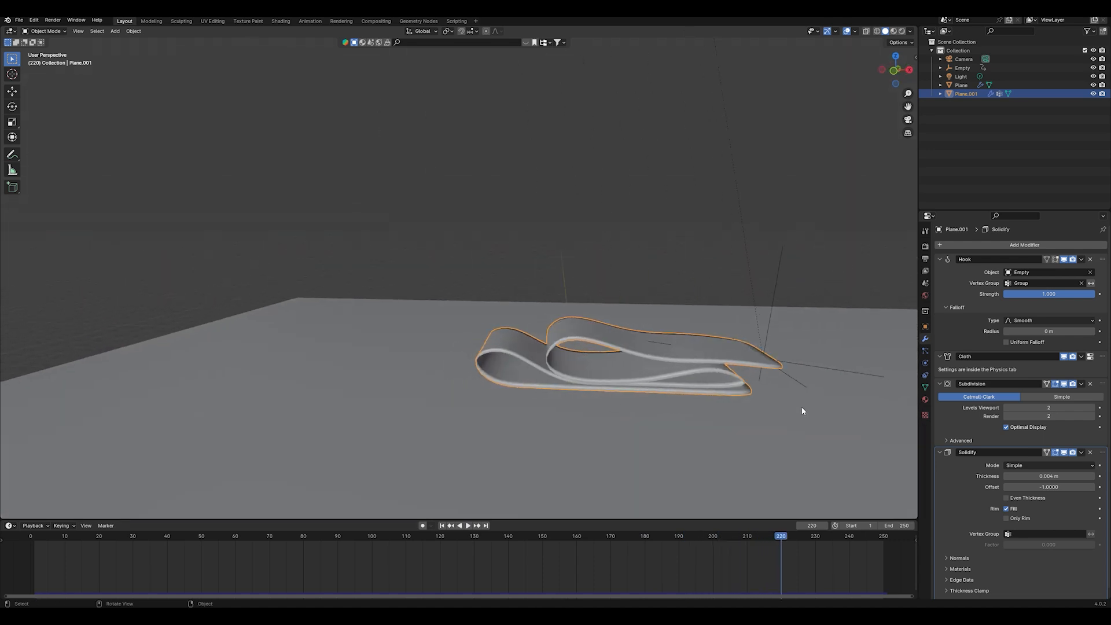
Switch to the Shading workspace to build the Voronoi texture material.
click(280, 21)
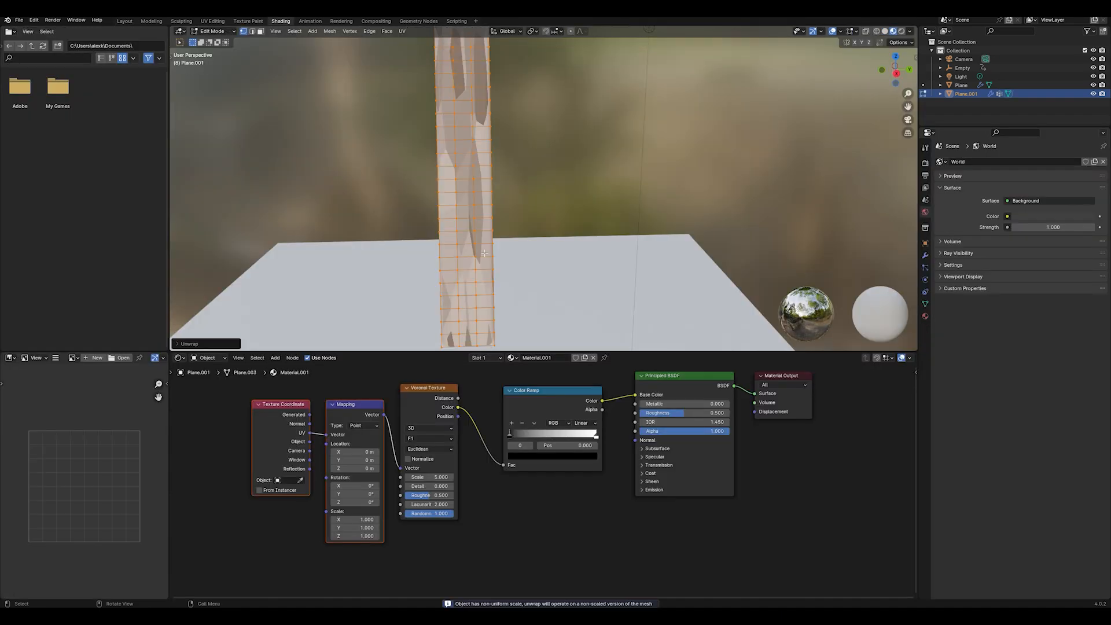